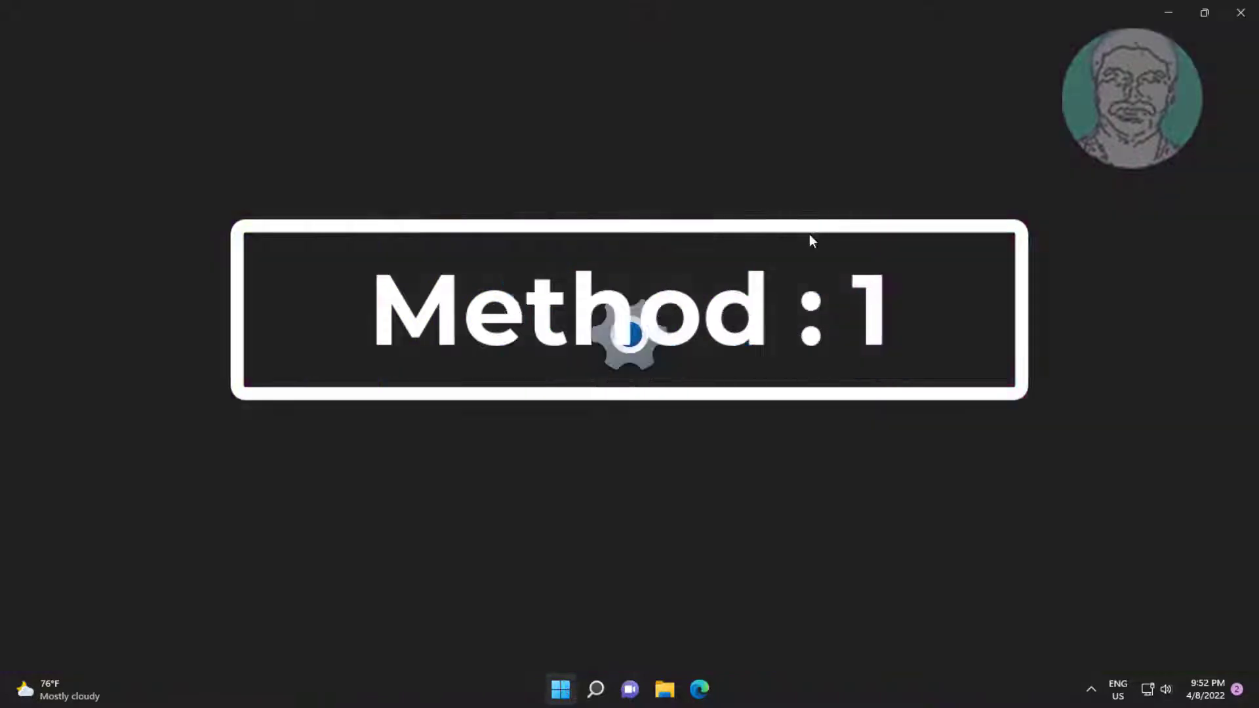
# - Go to the Apps section of Windows Settings from the taskbar
pyautogui.click(716, 707)
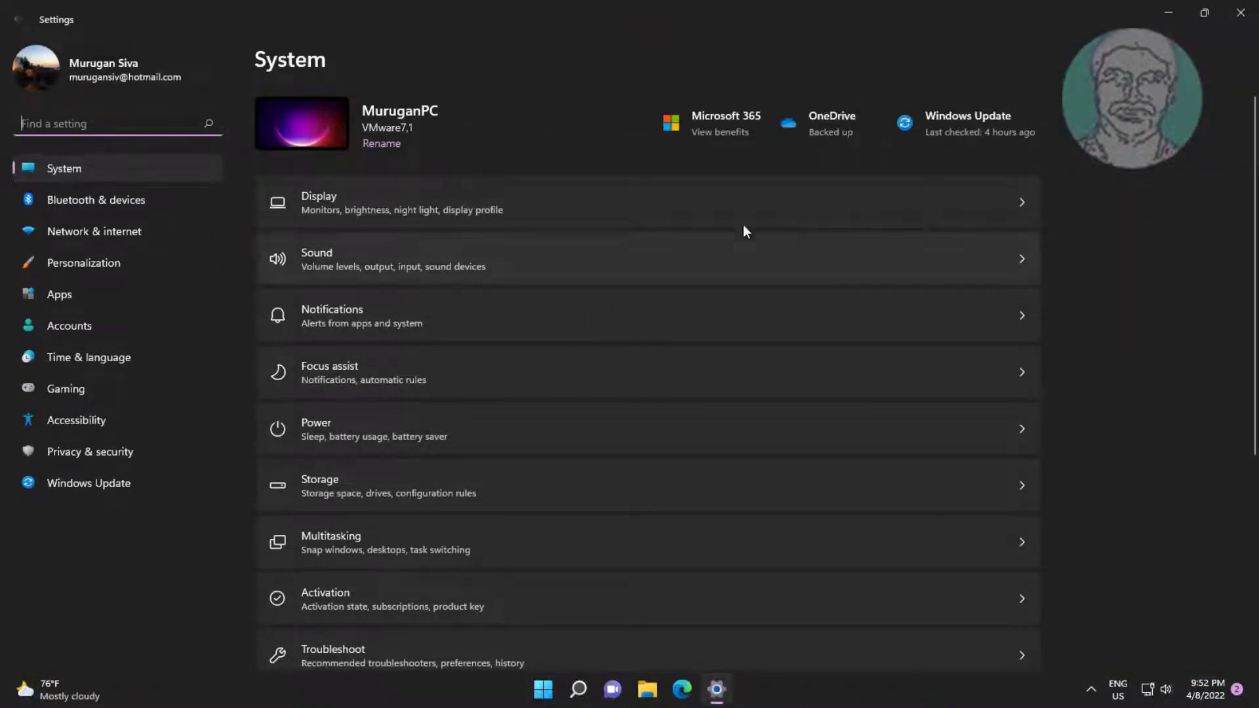
pyautogui.click(59, 294)
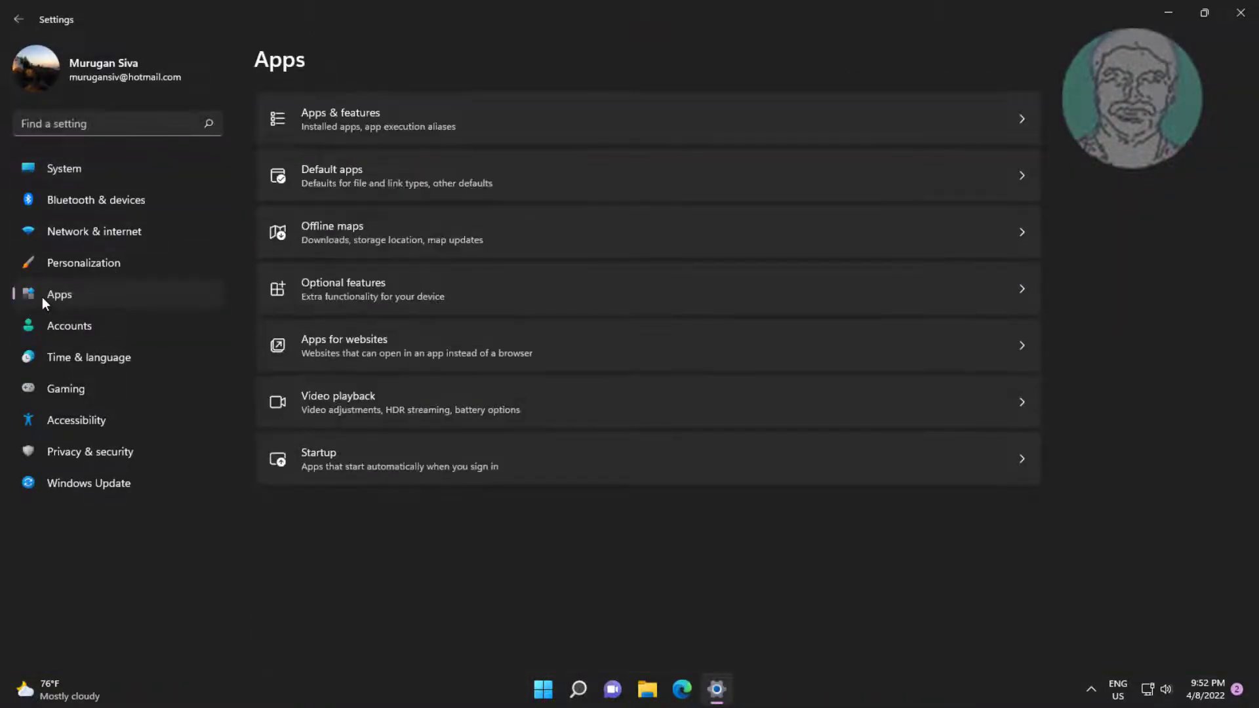
# - Filter installed apps to 'edge' and run Repair on Microsoft Edge via Modify
pyautogui.click(341, 119)
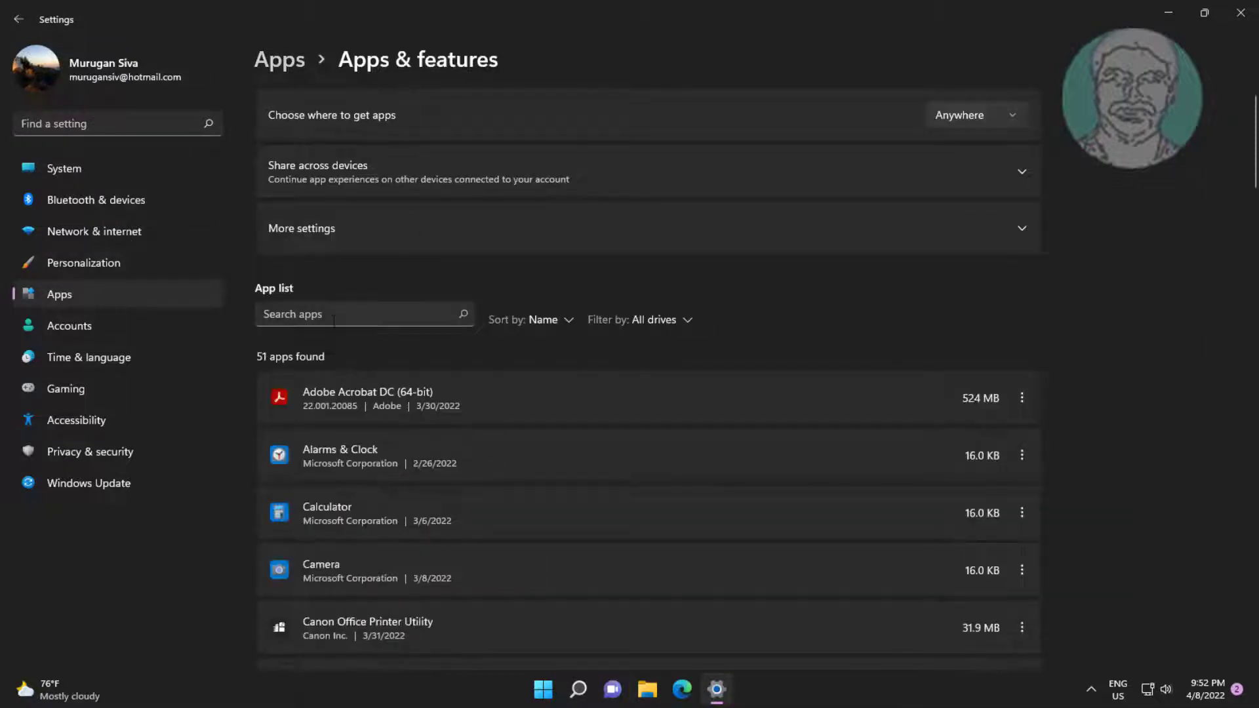
pyautogui.write('edge')
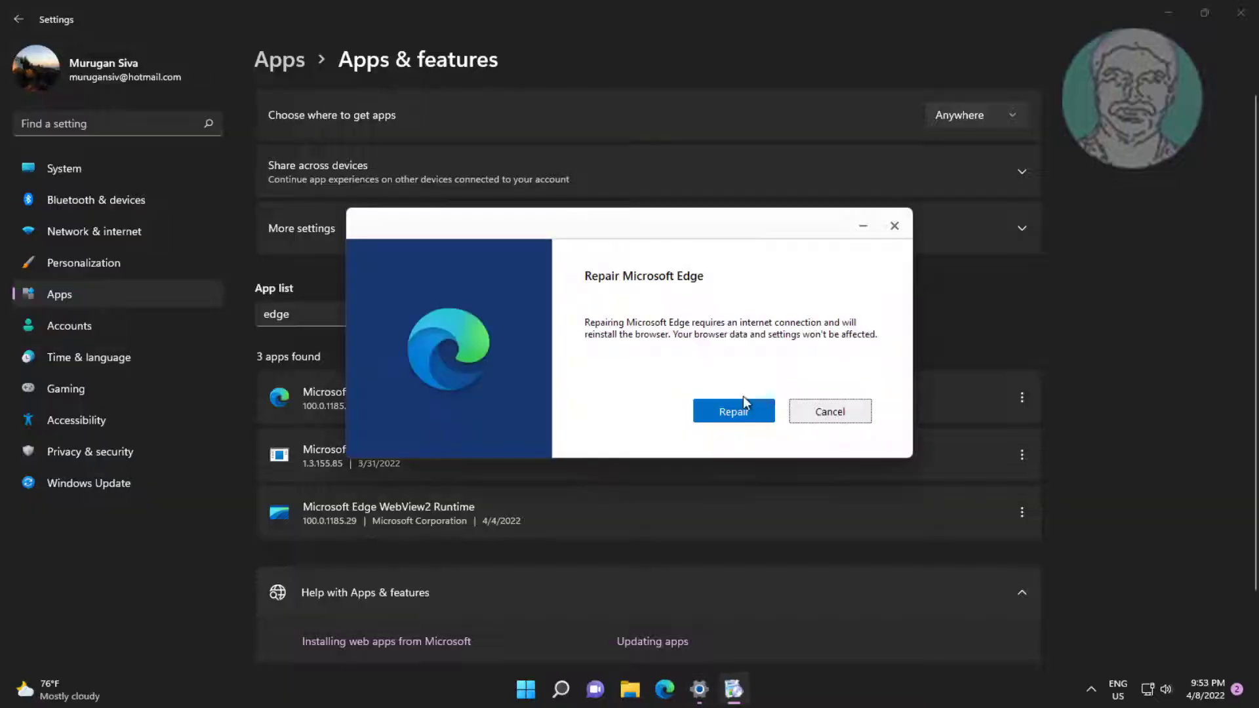
pyautogui.click(733, 411)
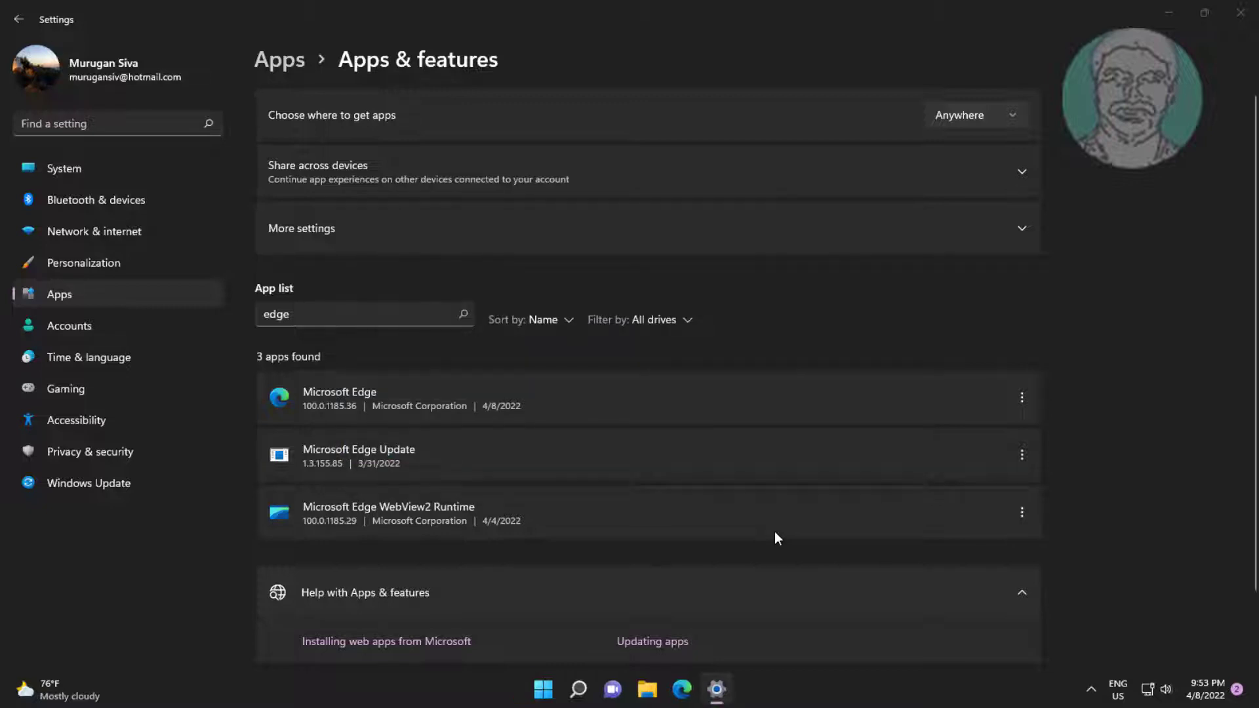
# - Start Edge from the taskbar and confirm it loads a New tab page
pyautogui.click(678, 688)
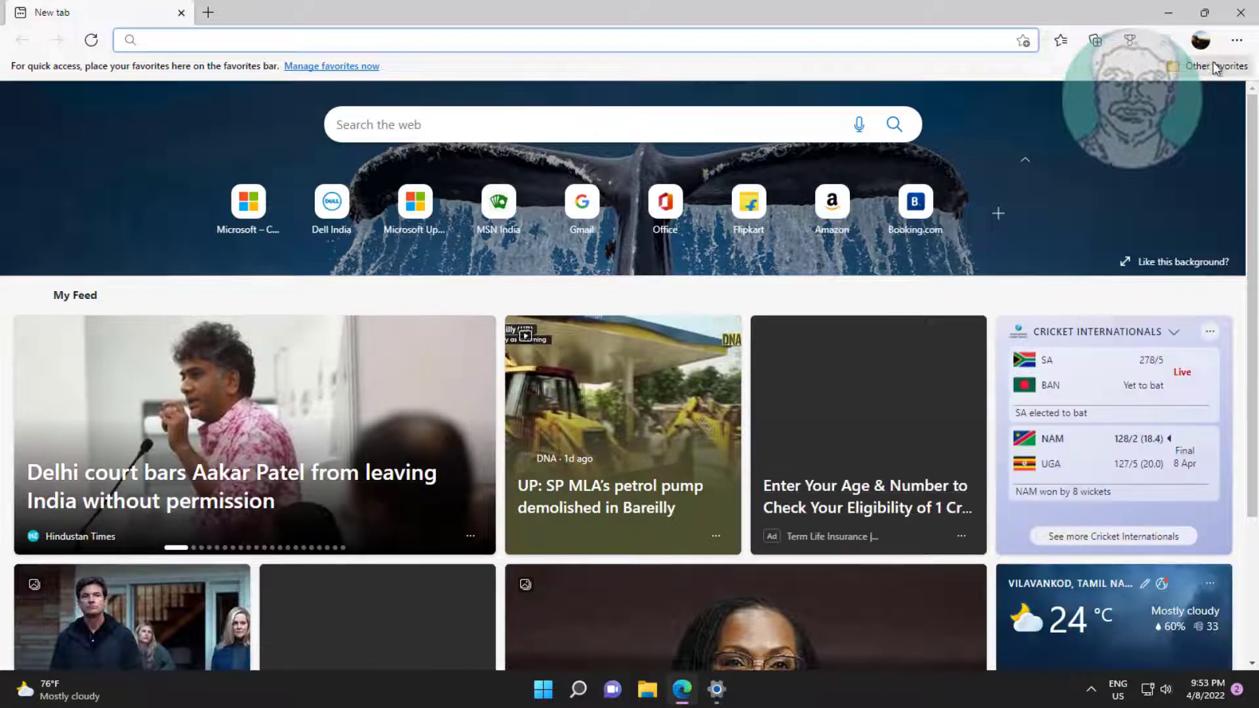
pyautogui.click(718, 689)
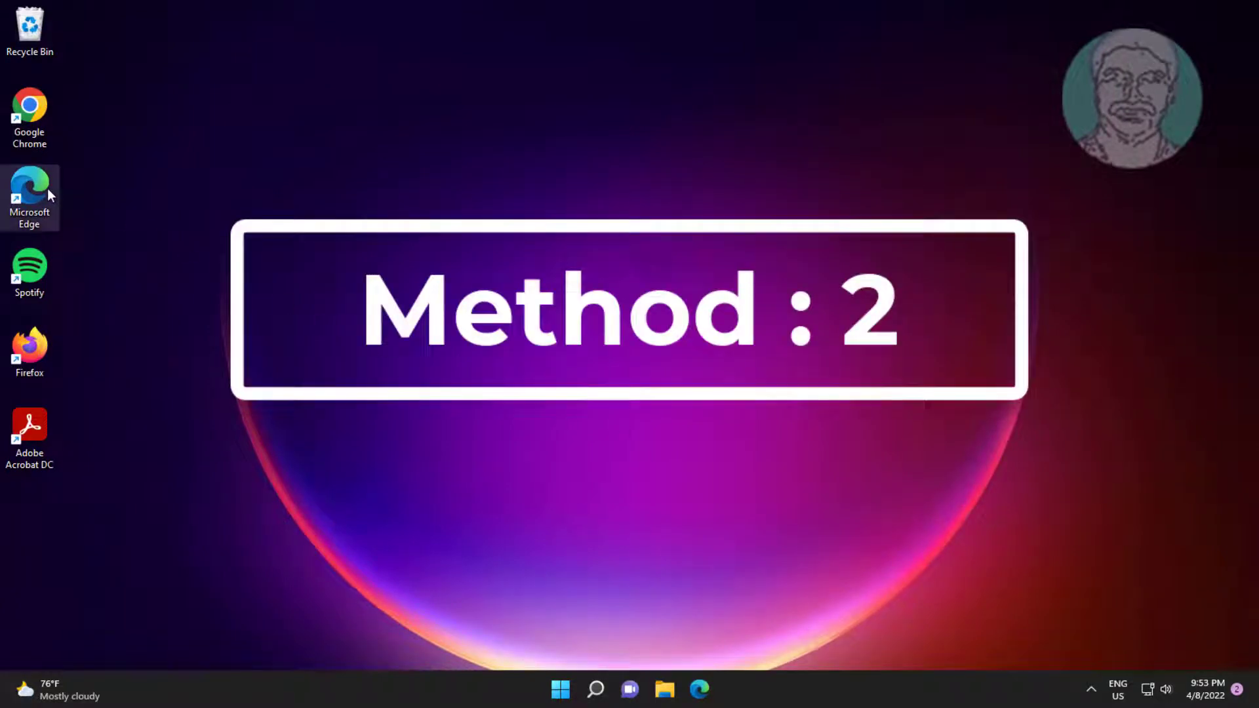
# - From the Edge shortcut's file location, browse into 100.0.1185.36 then Installer
pyautogui.rightClick(30, 190)
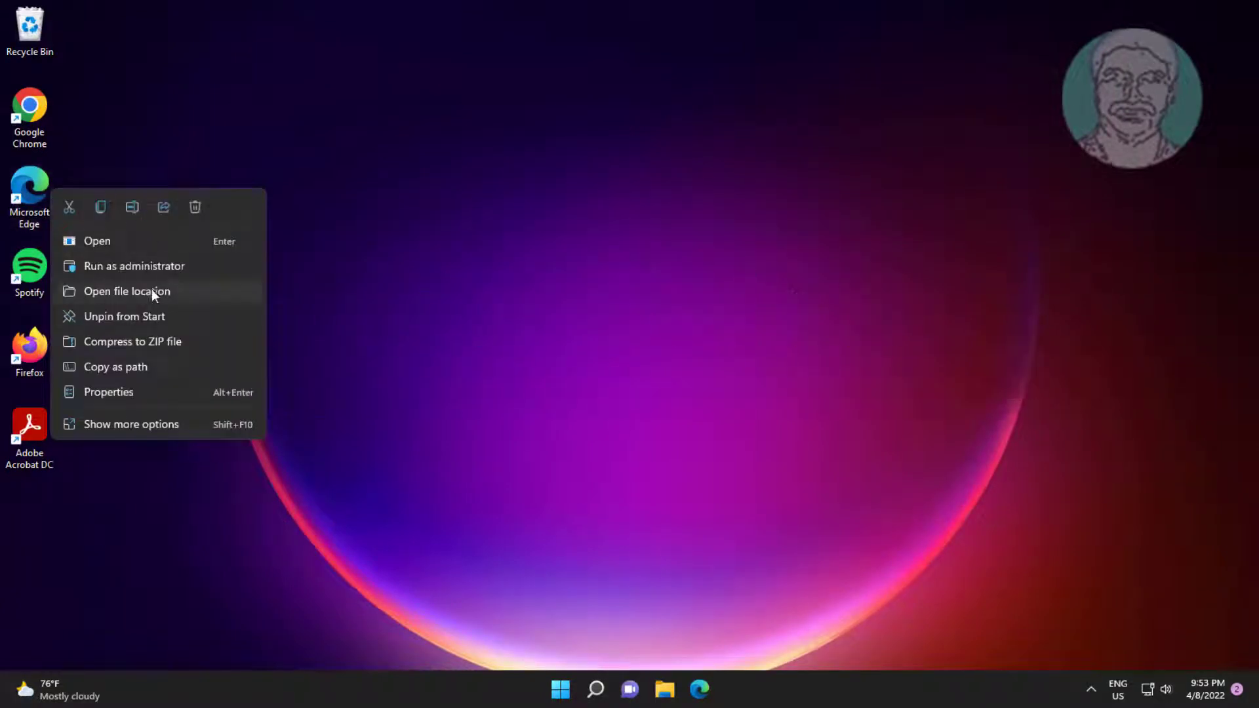
pyautogui.click(126, 291)
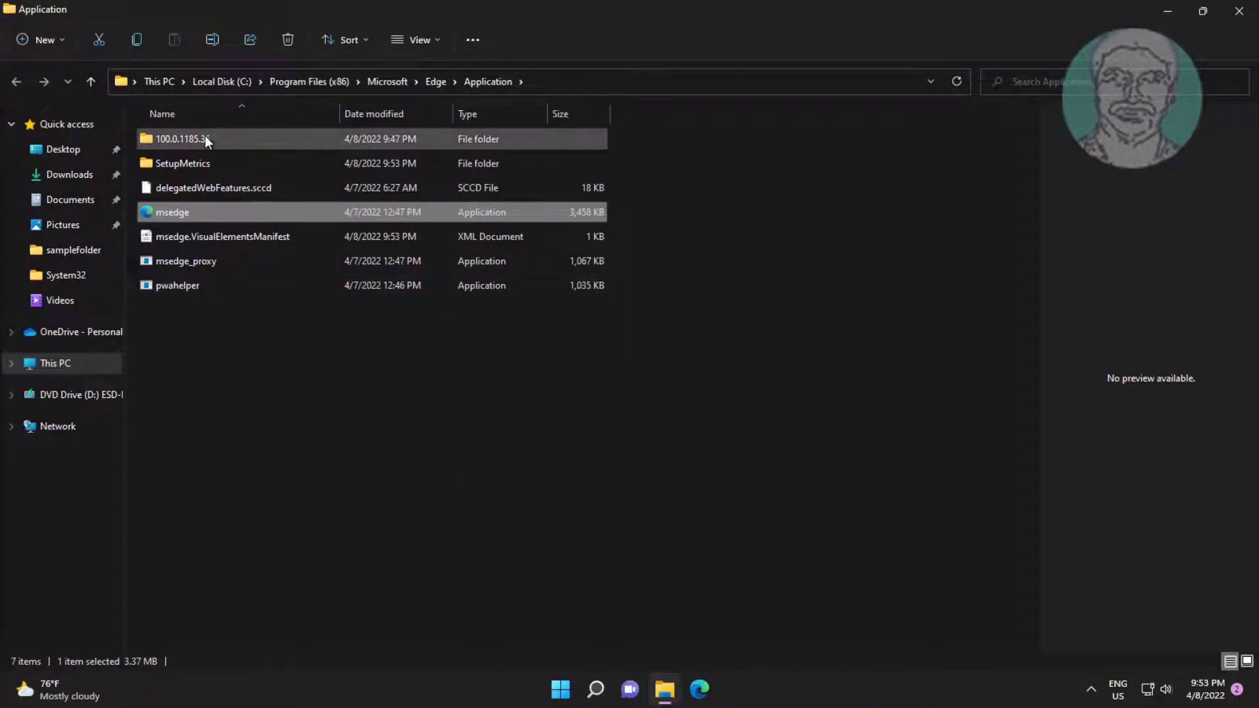
pyautogui.doubleClick(179, 139)
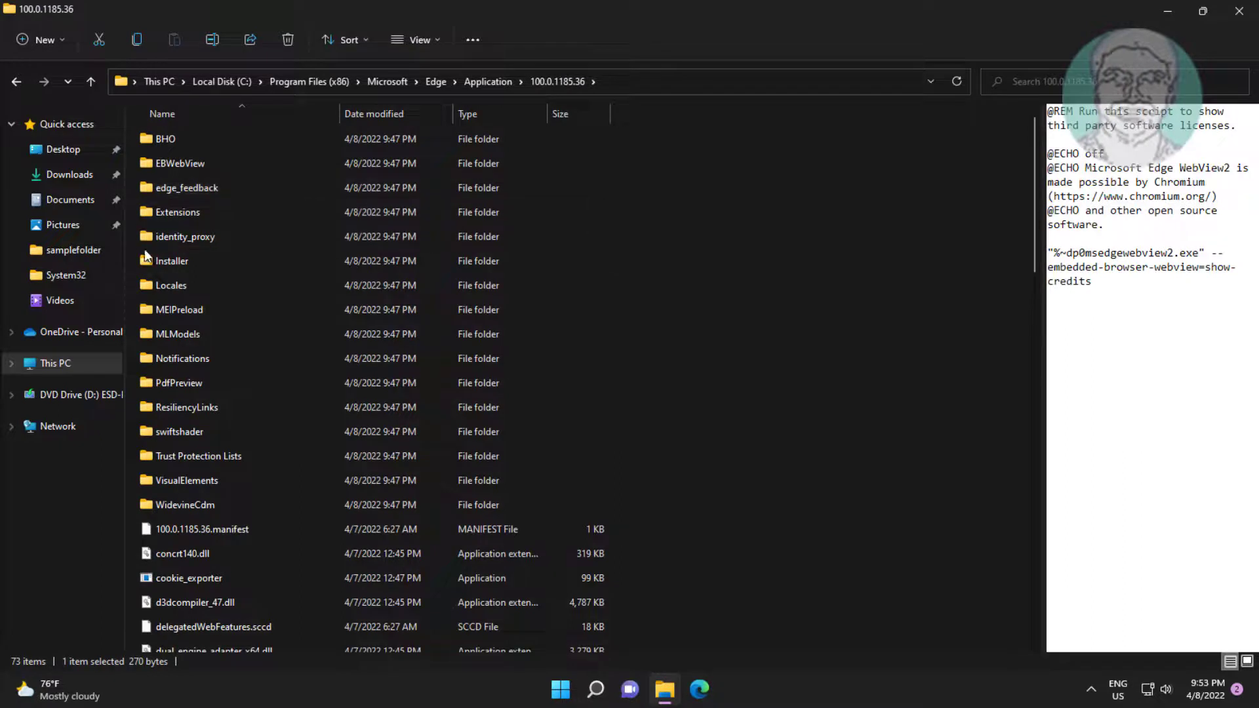
pyautogui.doubleClick(173, 261)
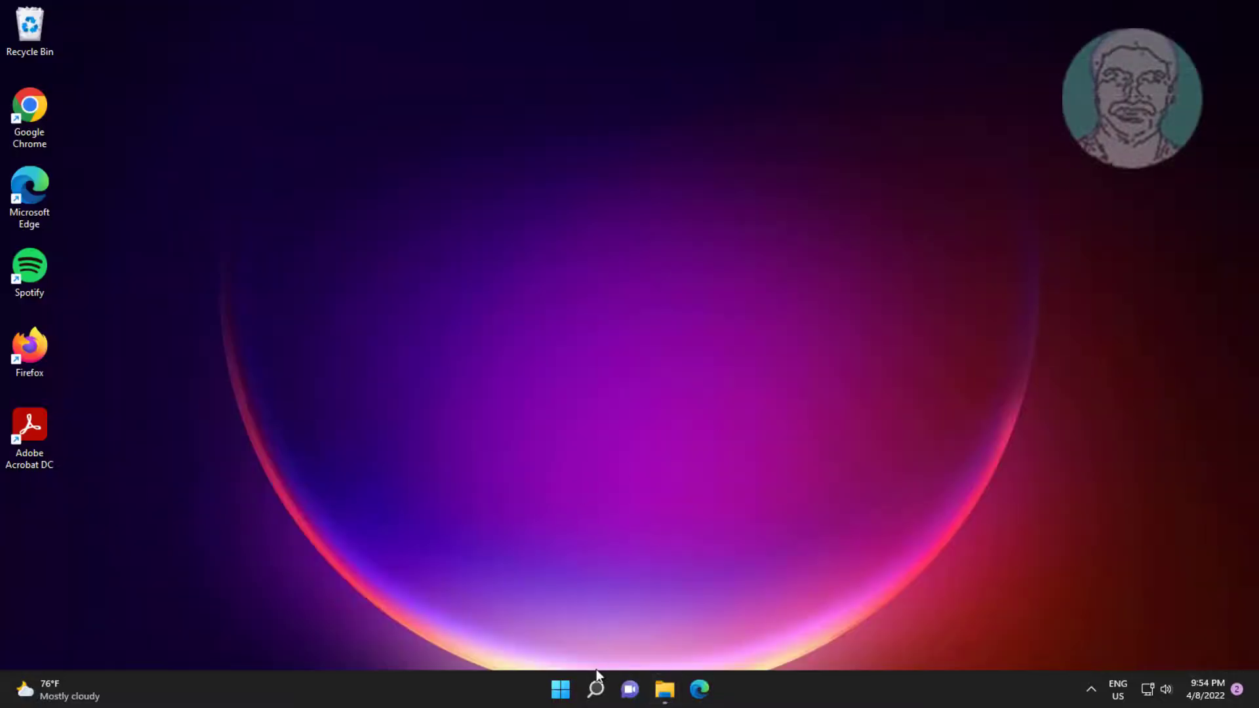
# - Search for cmd and run Command Prompt as administrator
pyautogui.click(597, 687)
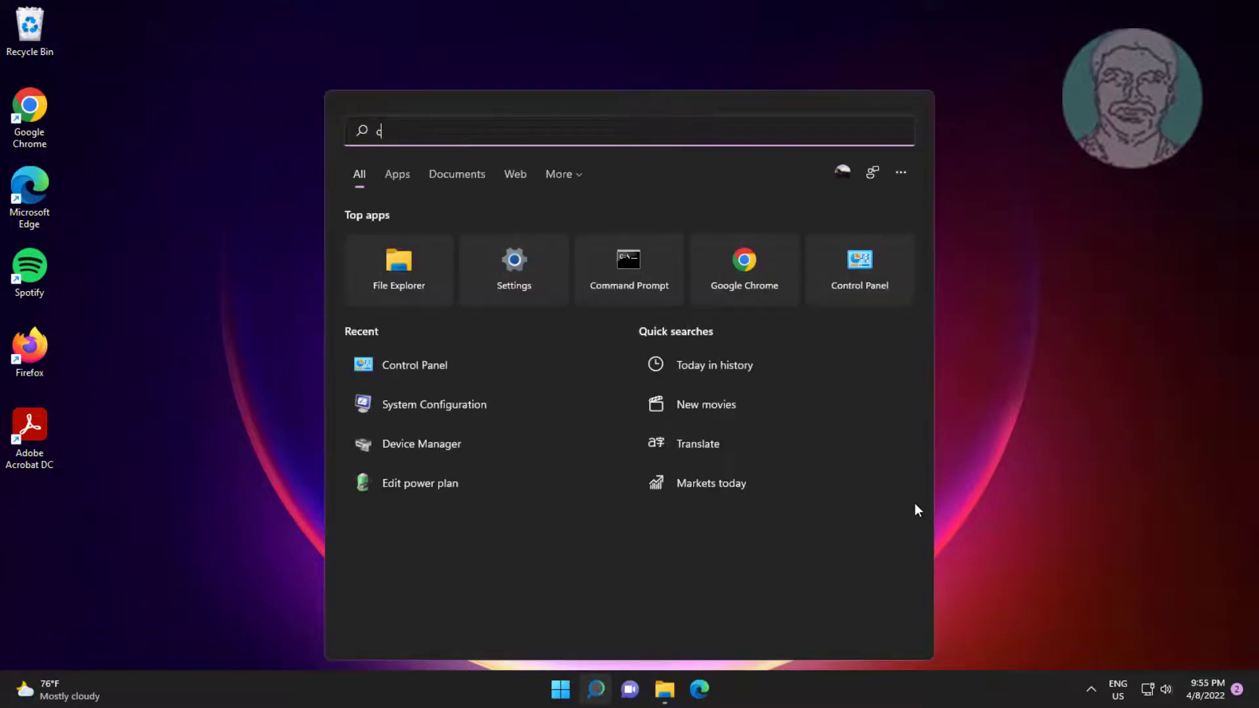
pyautogui.write('md')
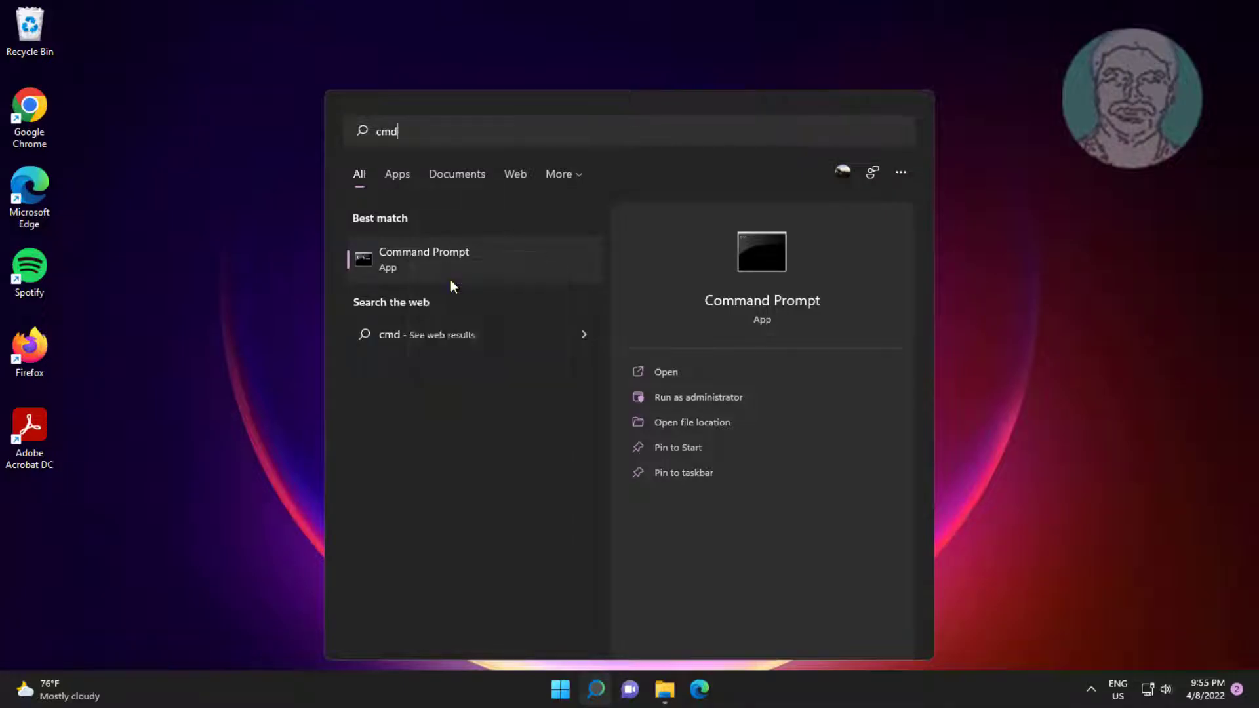
pyautogui.click(699, 397)
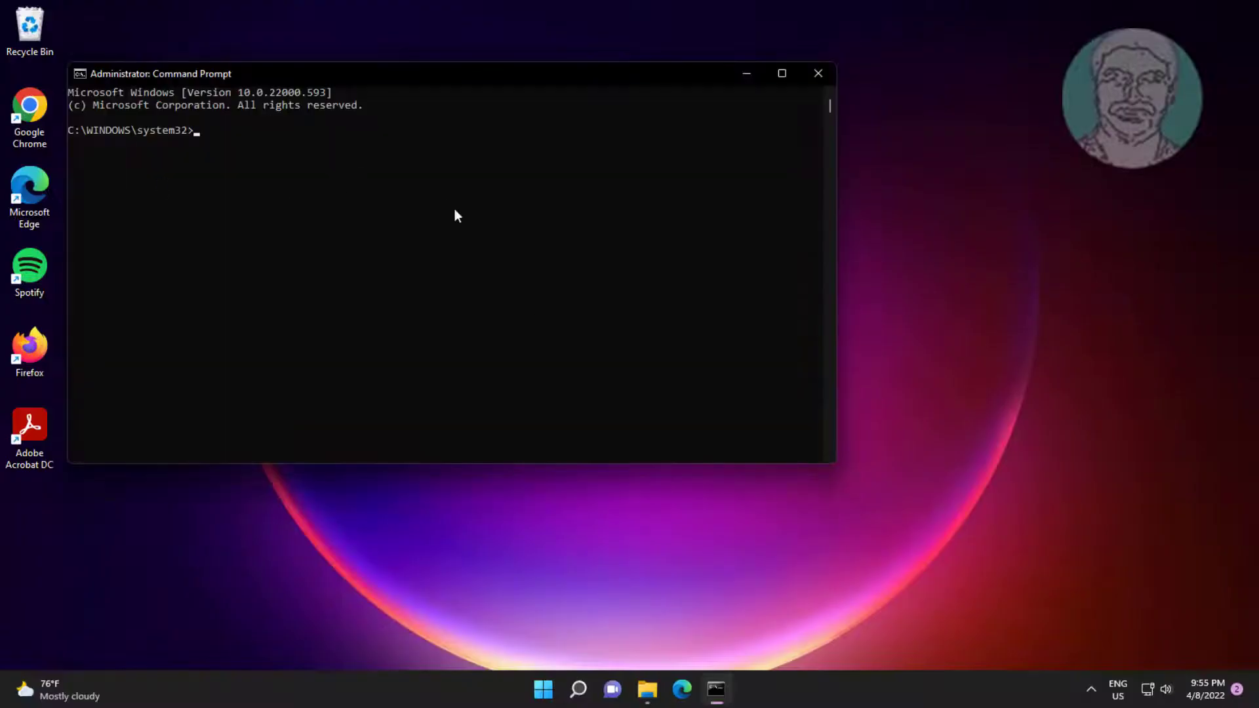
# - Run setup.exe -uninstall -system-level -verbose-logging -force-uninstall from the Installer folder, then exit
pyautogui.write('cd')
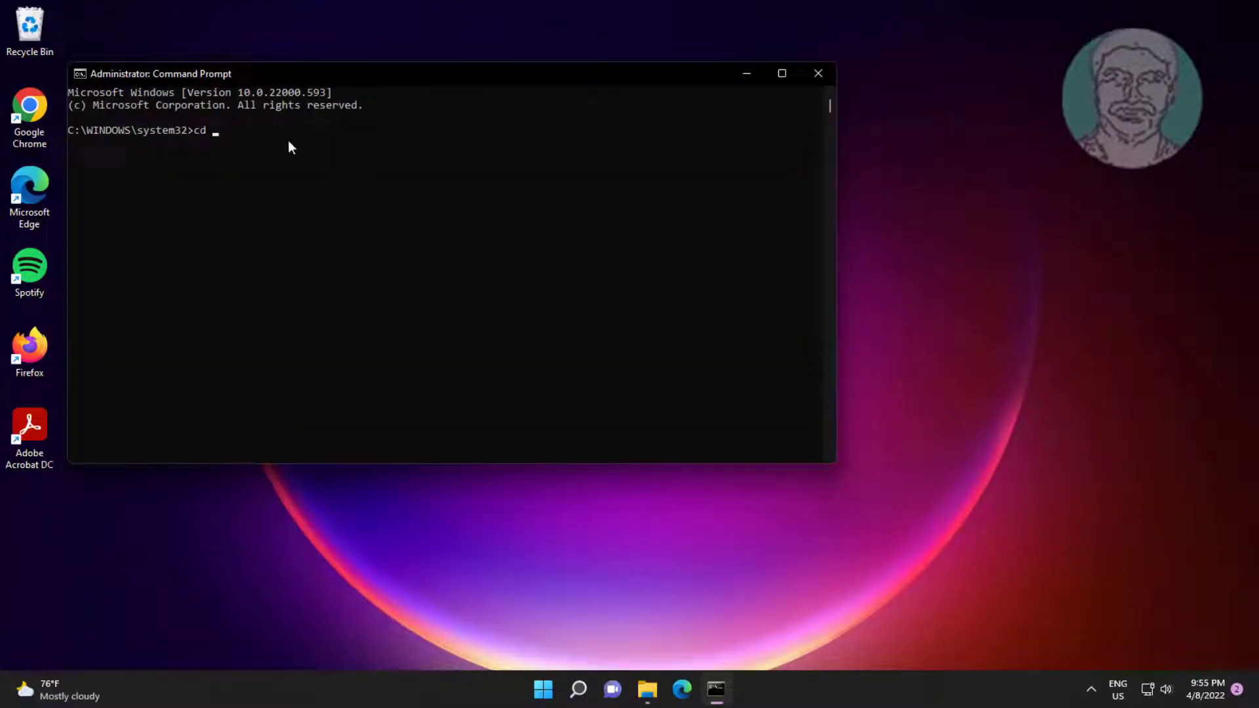
pyautogui.write('C:\\Program Files (x86)\\Microsoft\\Edge\\Application\\100.0.1185.36\\Installer')
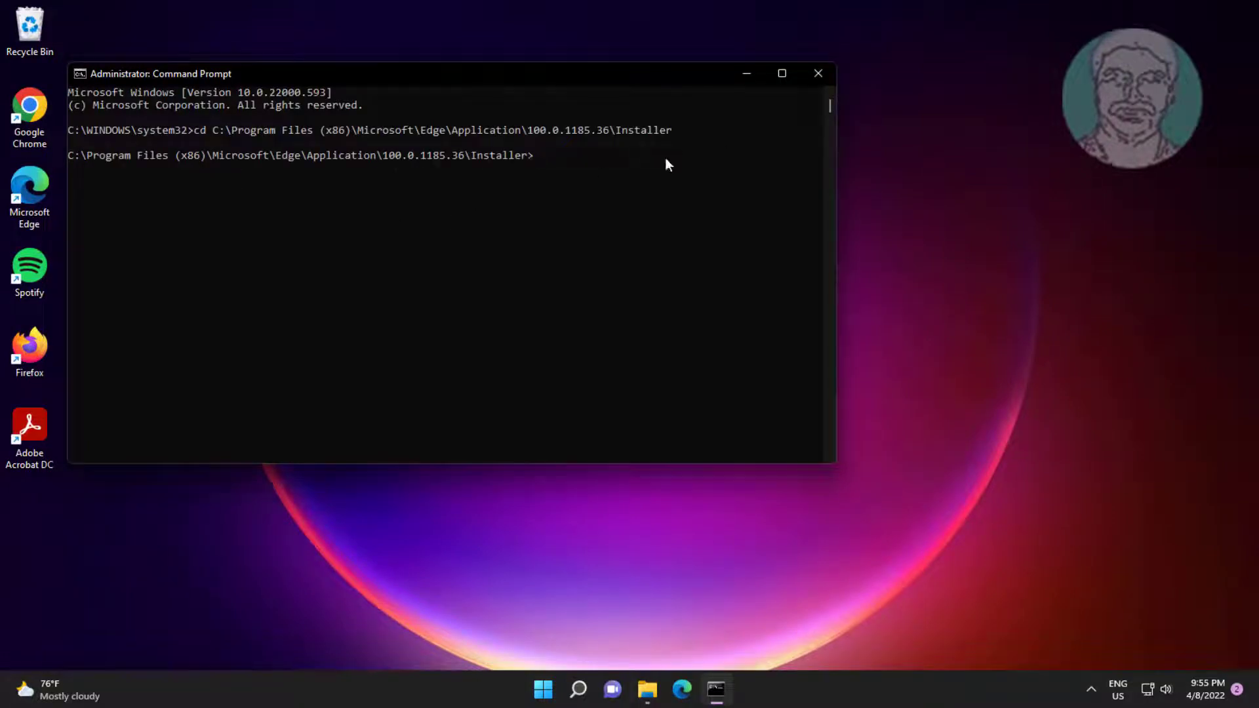
pyautogui.write('.\\setup.exe -uninstall -system-level -verbose-logging -force-uninstall')
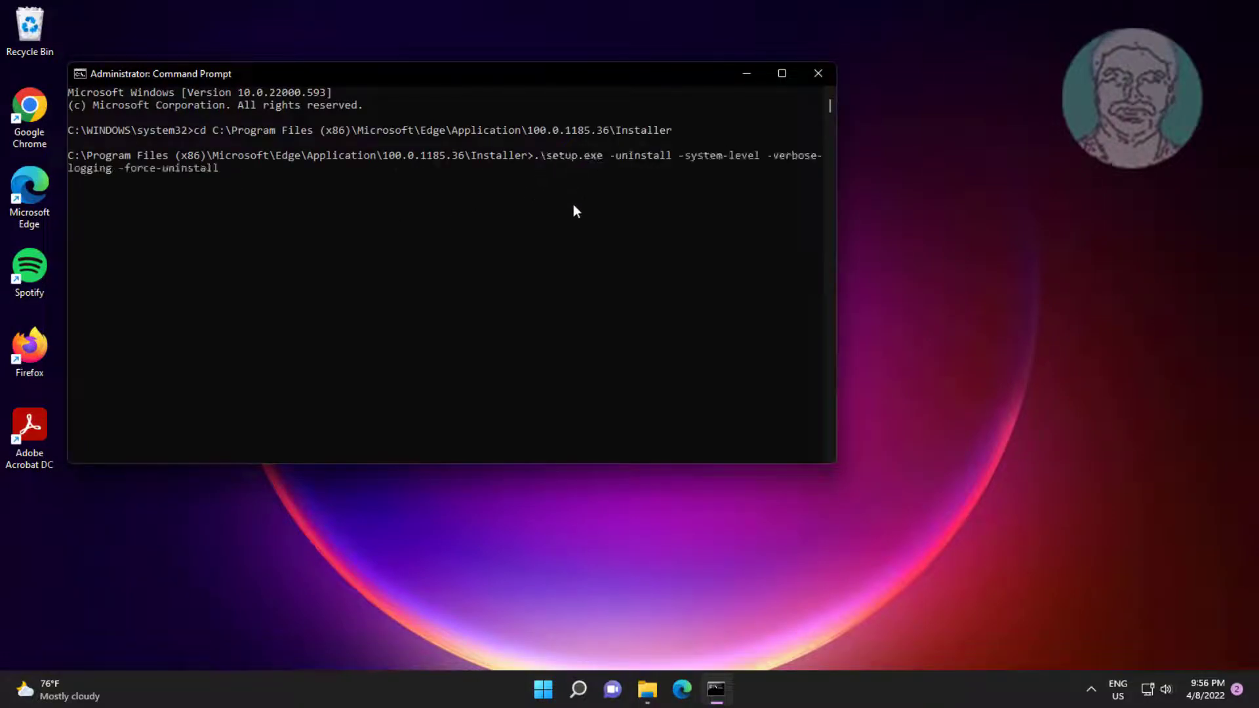
pyautogui.press('Enter')
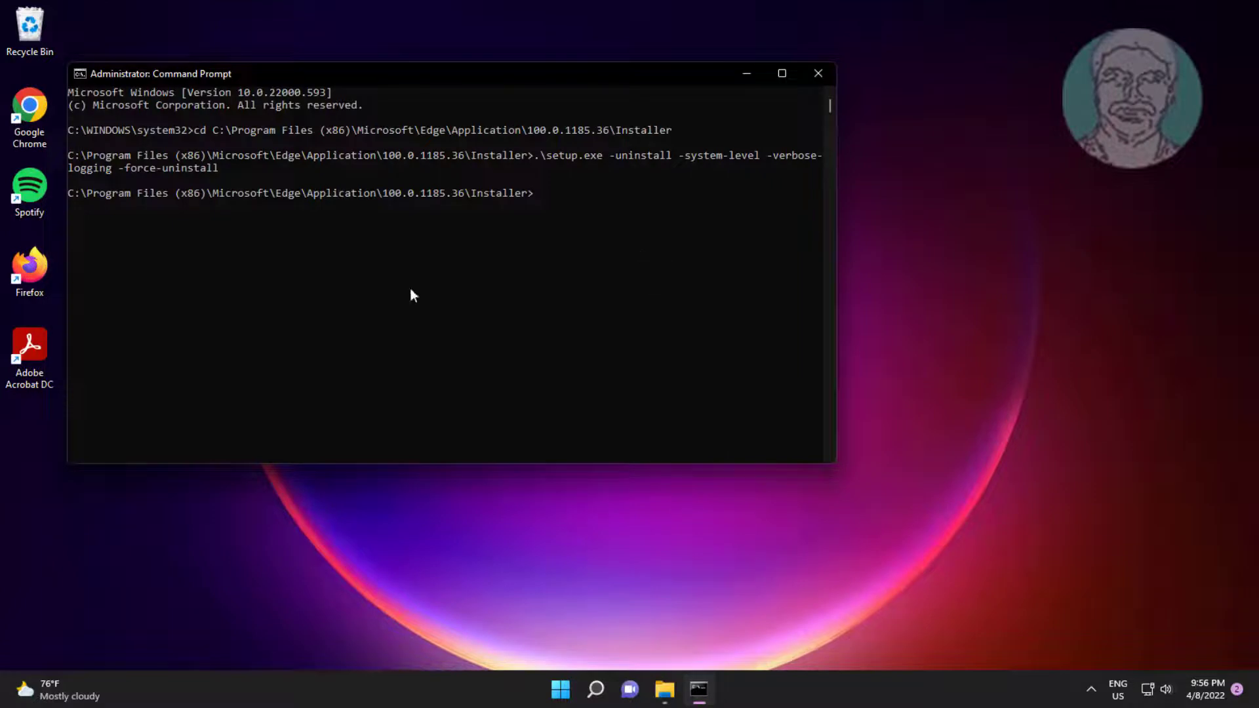
pyautogui.moveTo(594, 245)
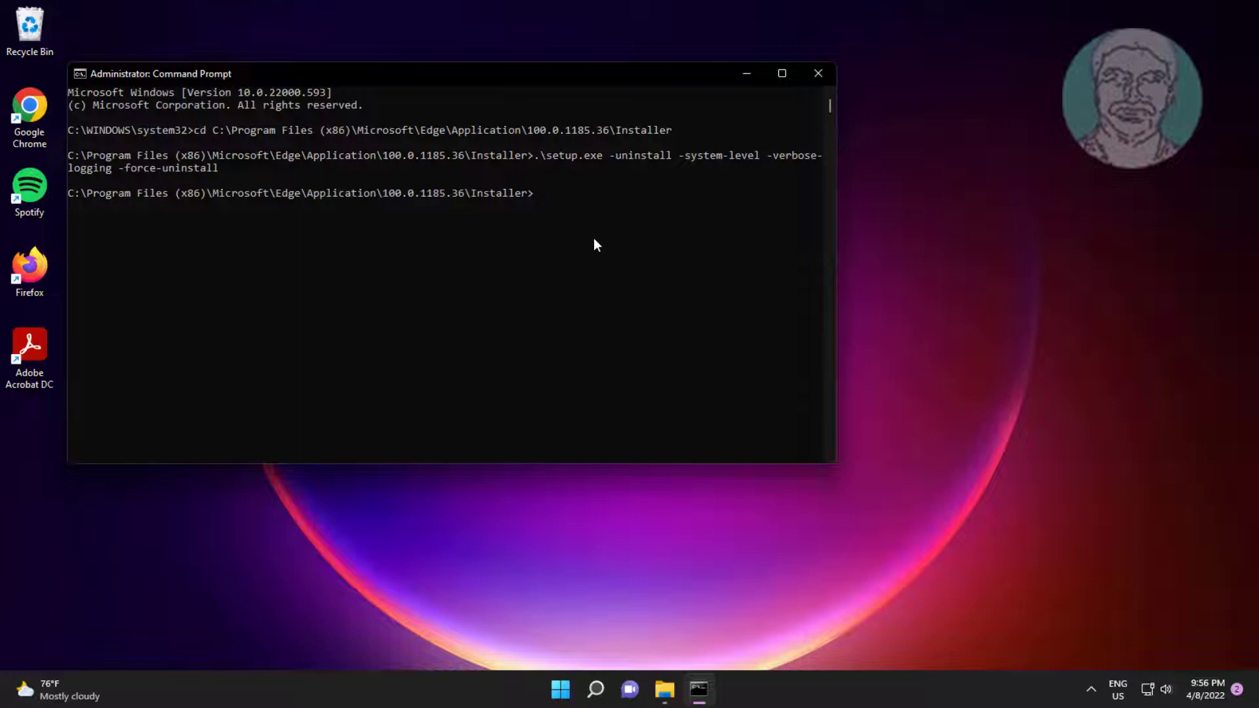
pyautogui.write('exit')
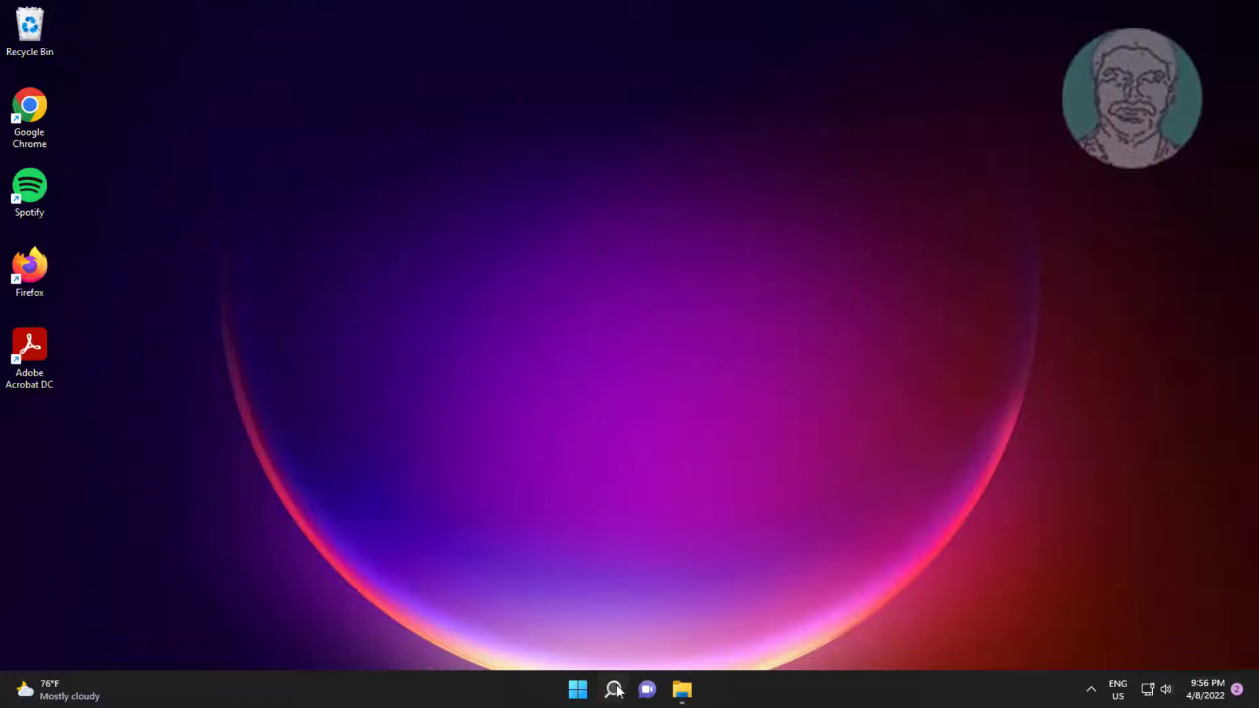
pyautogui.write('edit power plan')
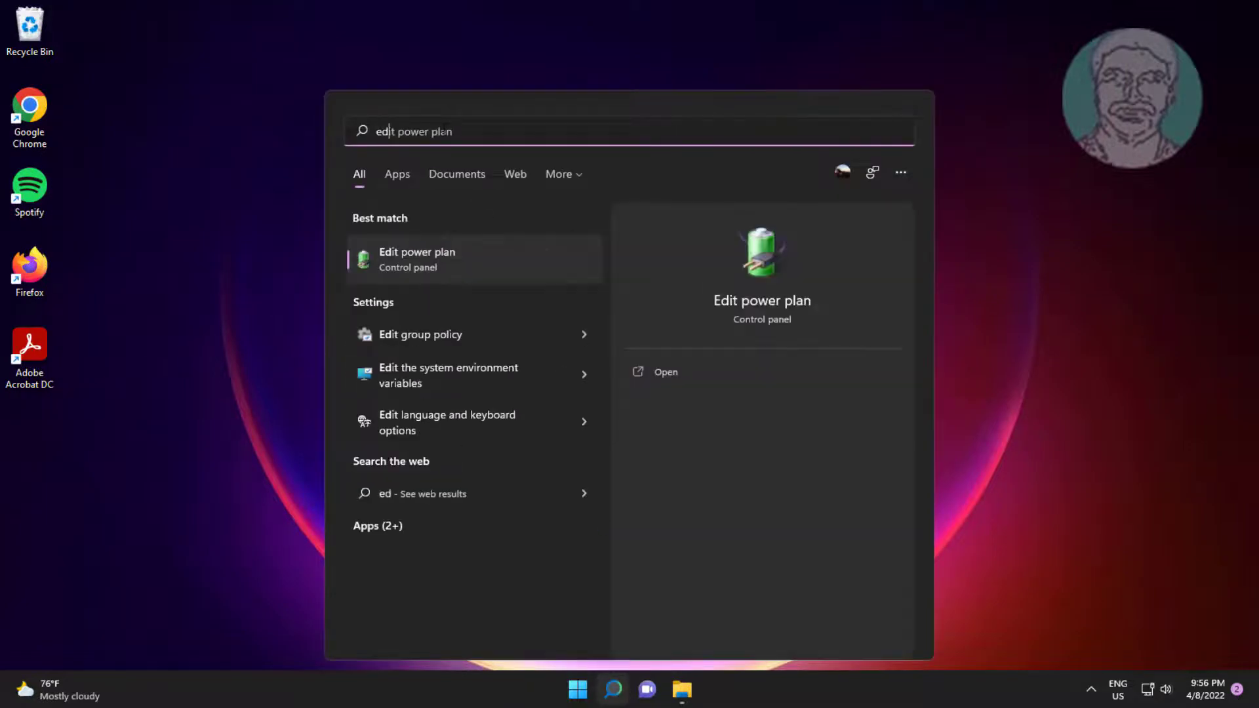
pyautogui.write('edge')
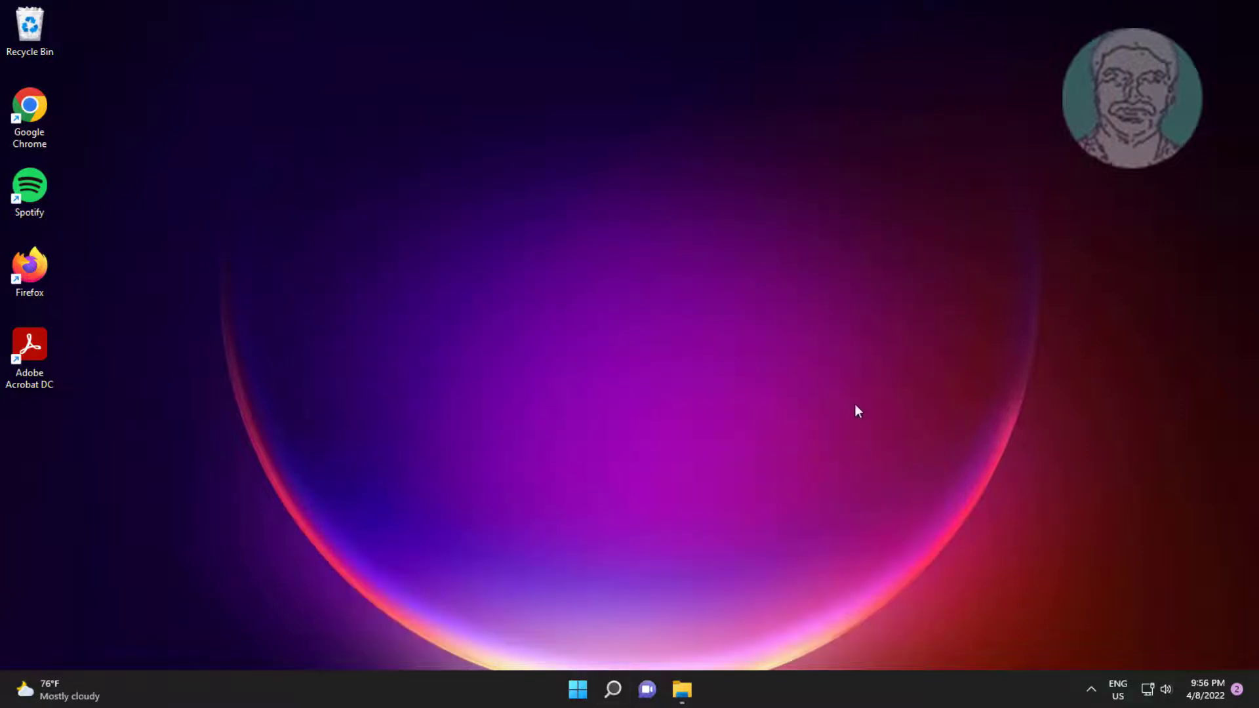
pyautogui.click(29, 105)
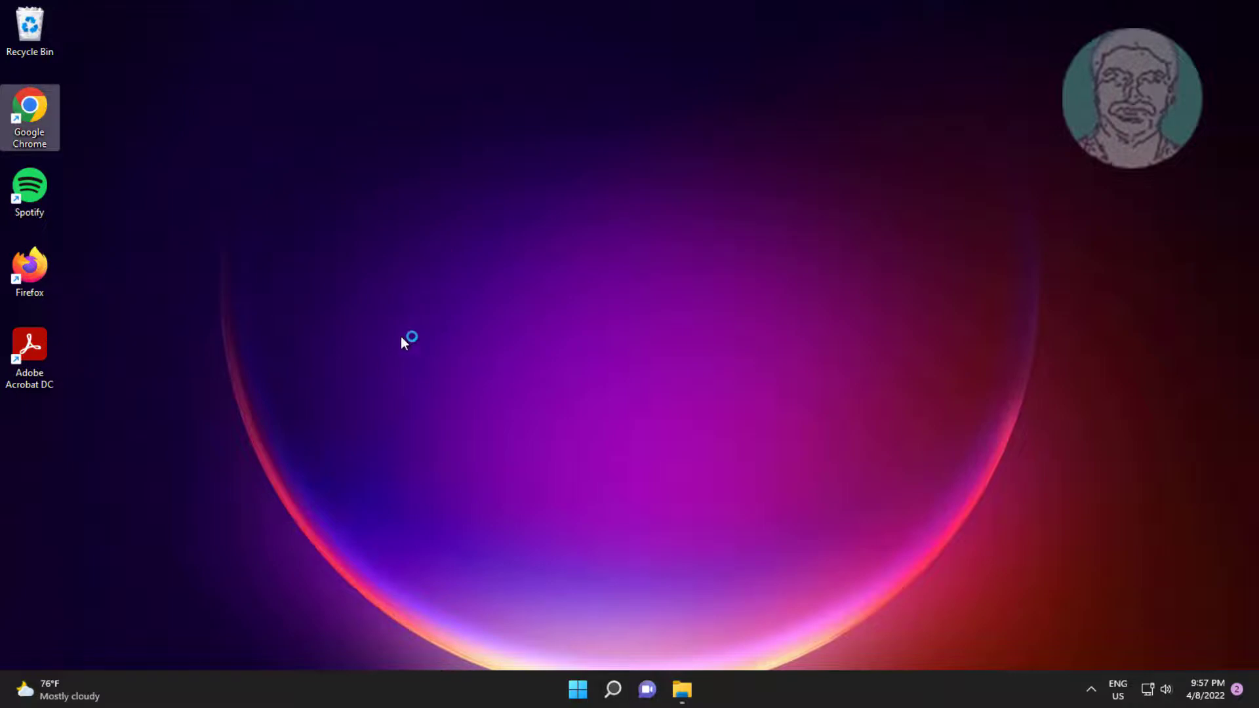
# - In Chrome, navigate to Microsoft's Edge for Business download page
pyautogui.click(29, 107)
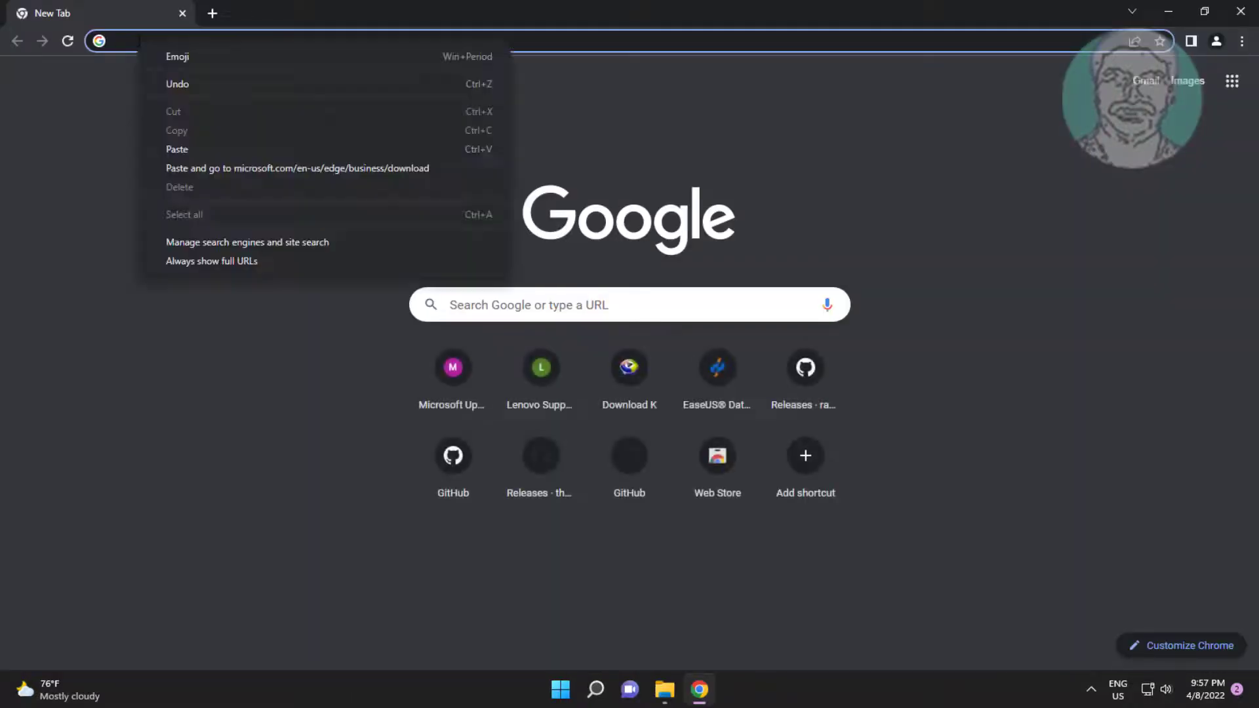
pyautogui.click(297, 168)
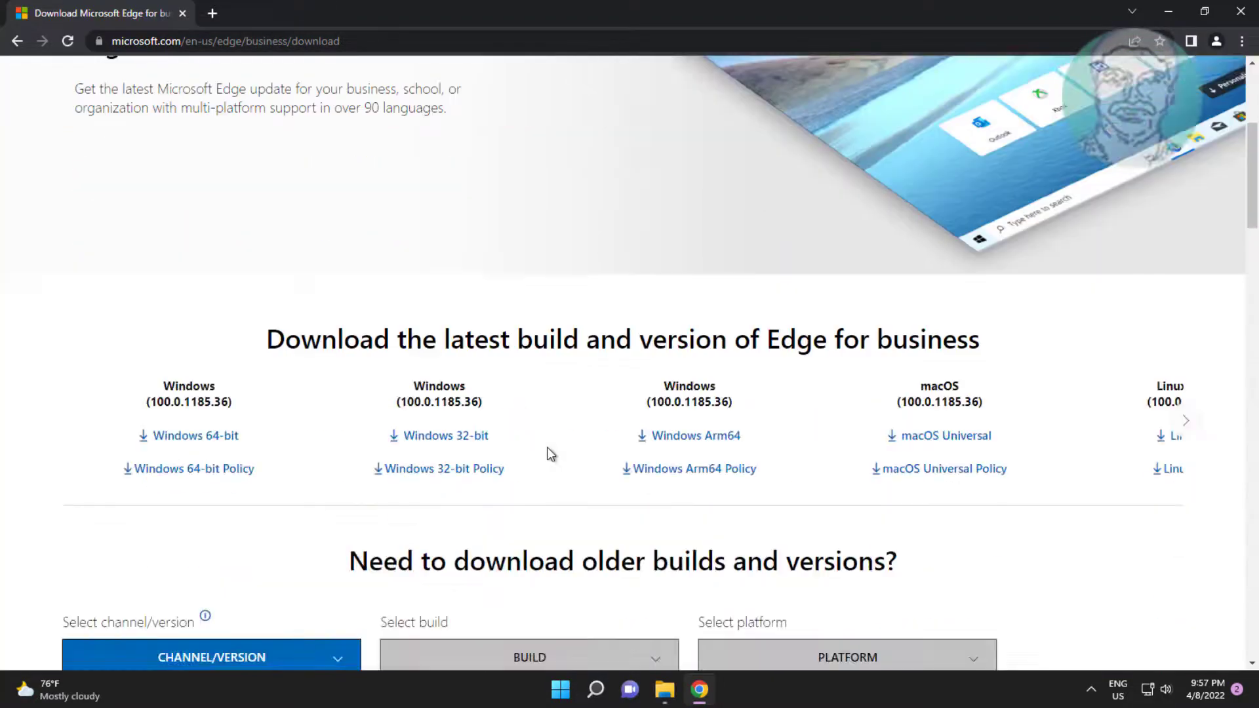
pyautogui.scroll(-3)
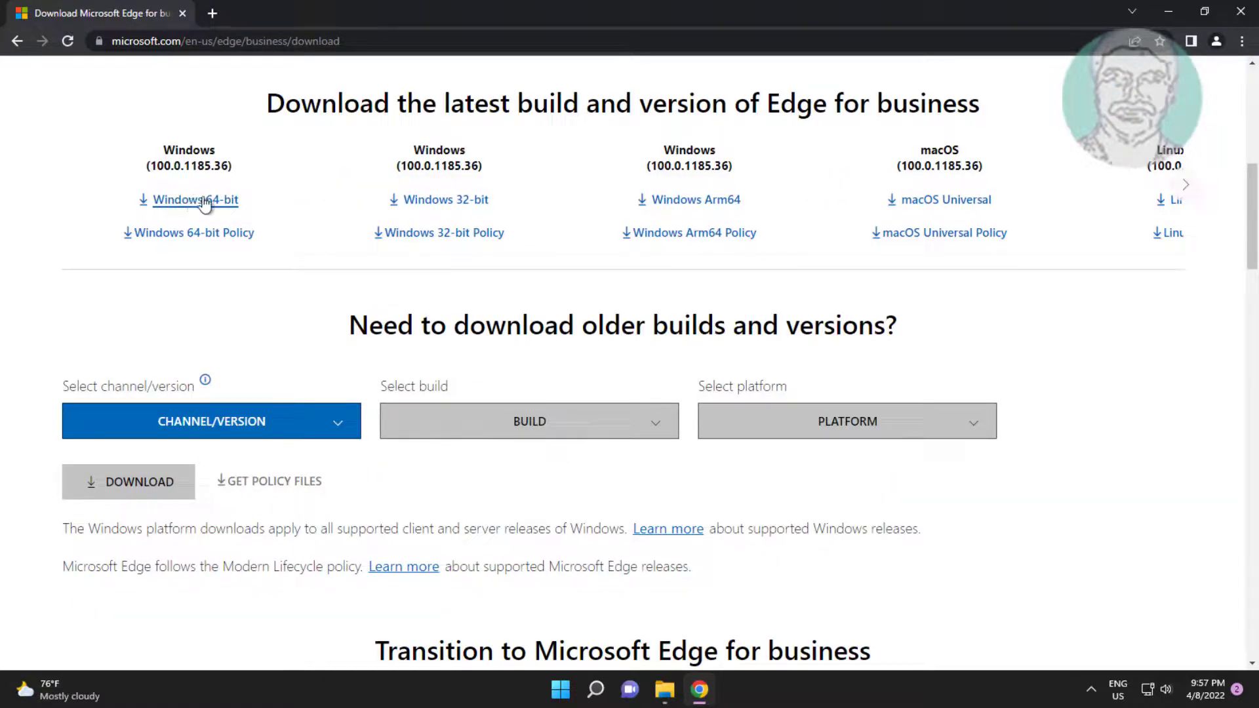
# - Download the Windows 64-bit Edge build, accepting the license terms
pyautogui.click(195, 200)
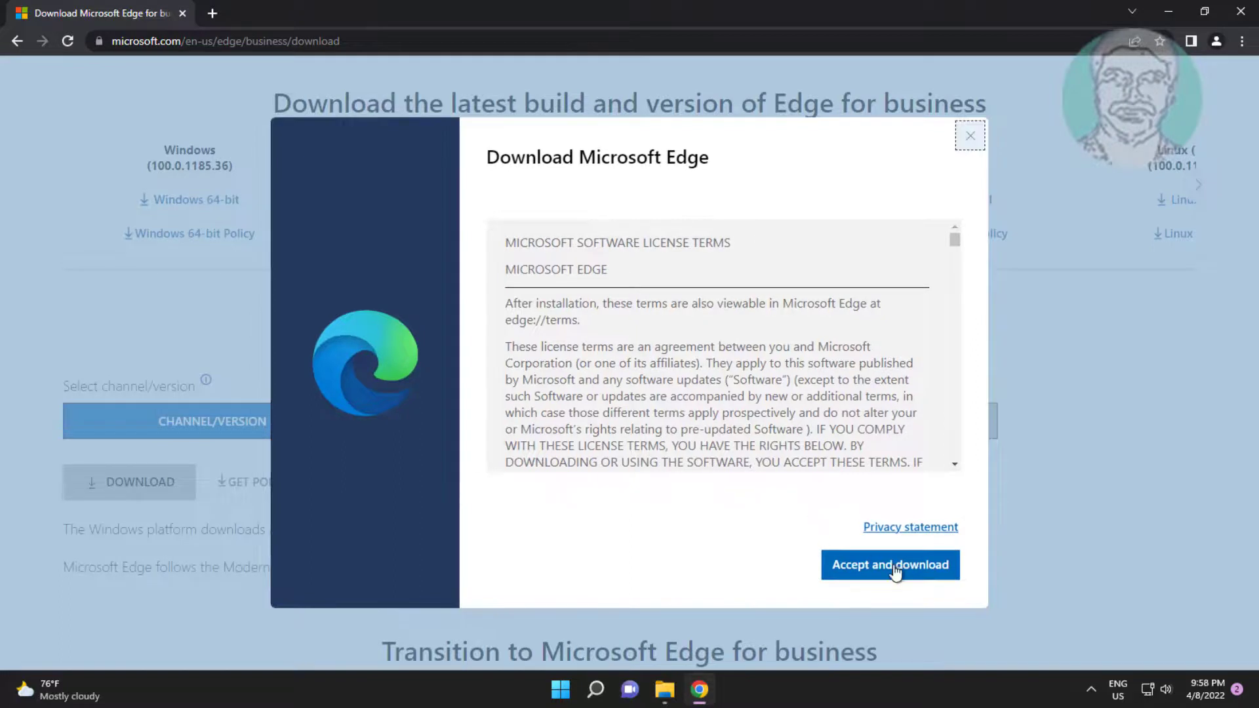
pyautogui.click(891, 564)
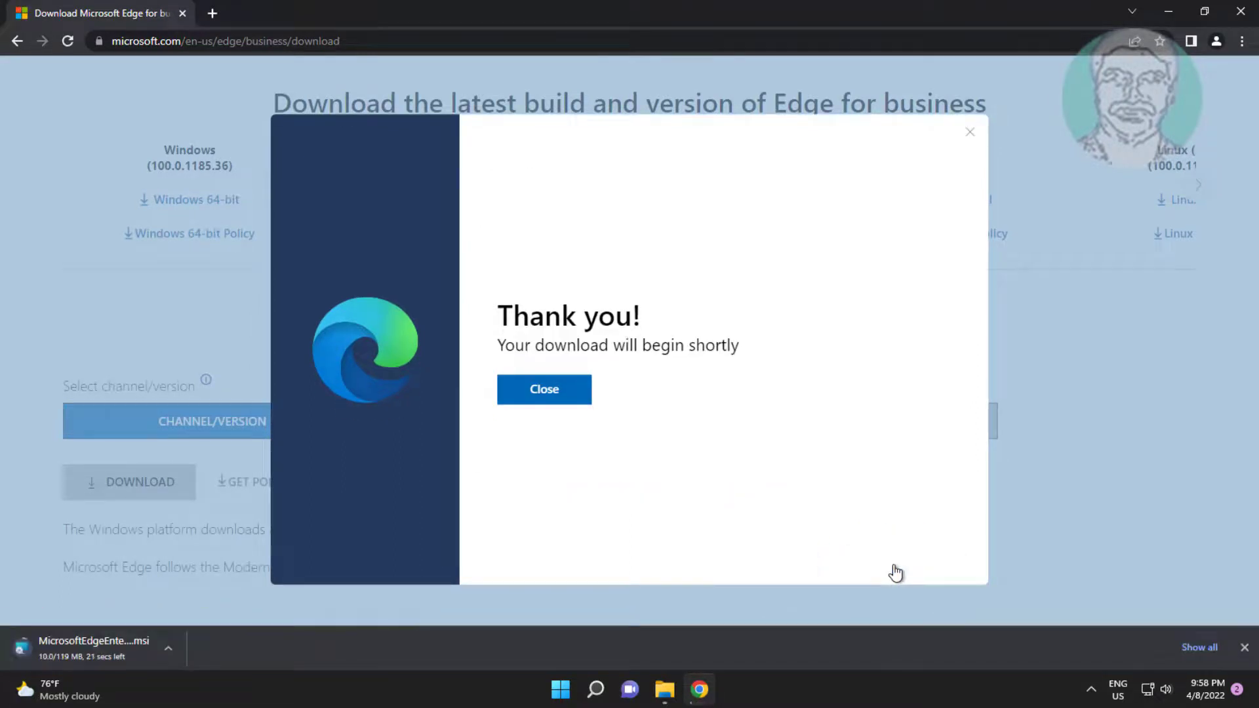
pyautogui.click(544, 390)
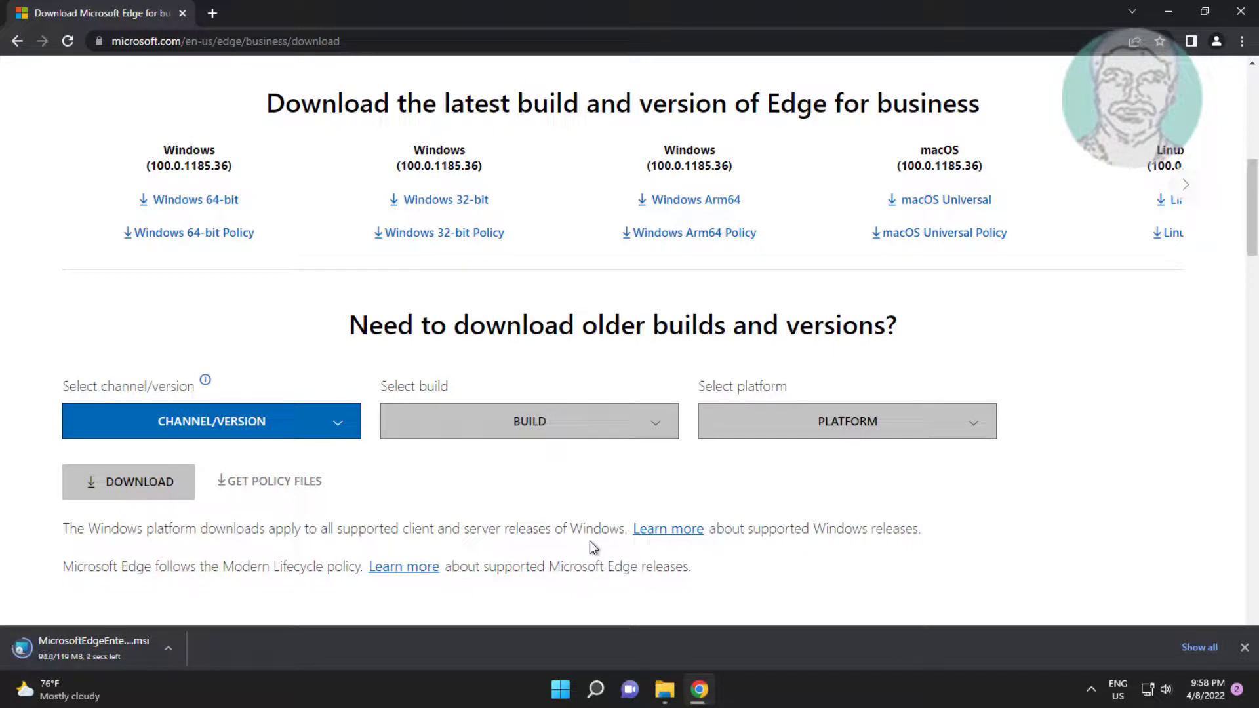
pyautogui.moveTo(255, 618)
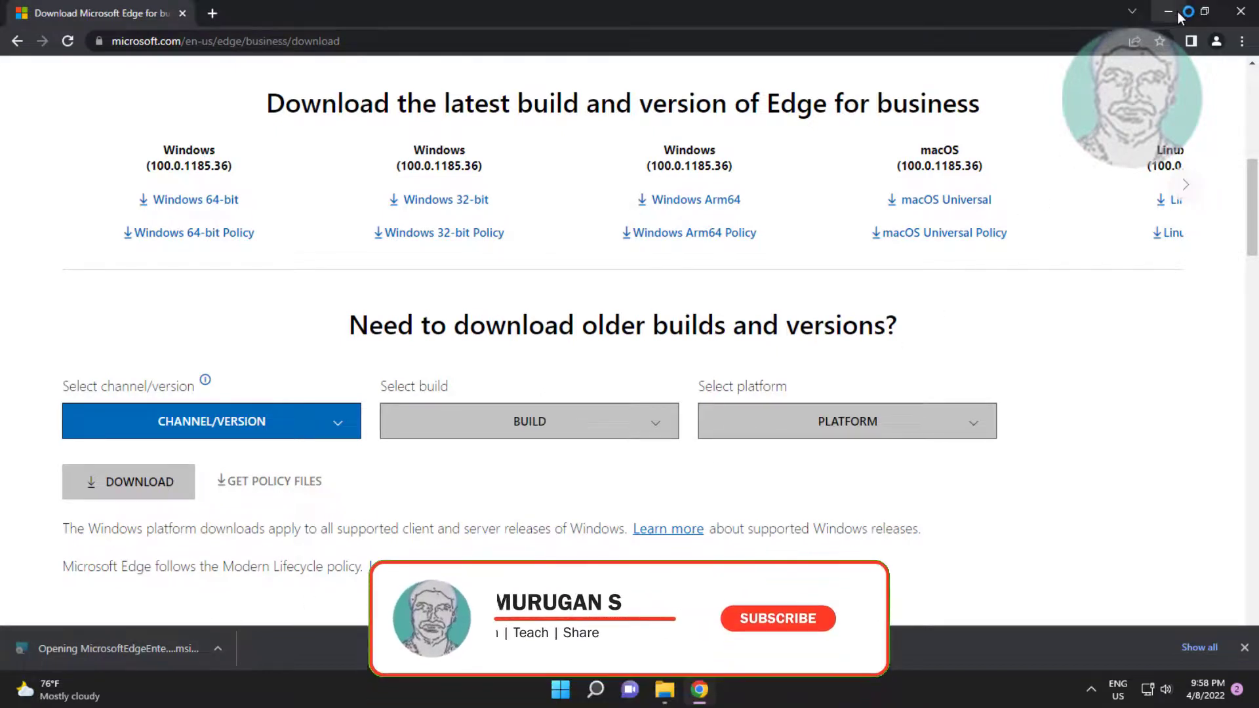
# - Let the Edge installer finish and select the restored Edge desktop shortcut
pyautogui.click(1167, 11)
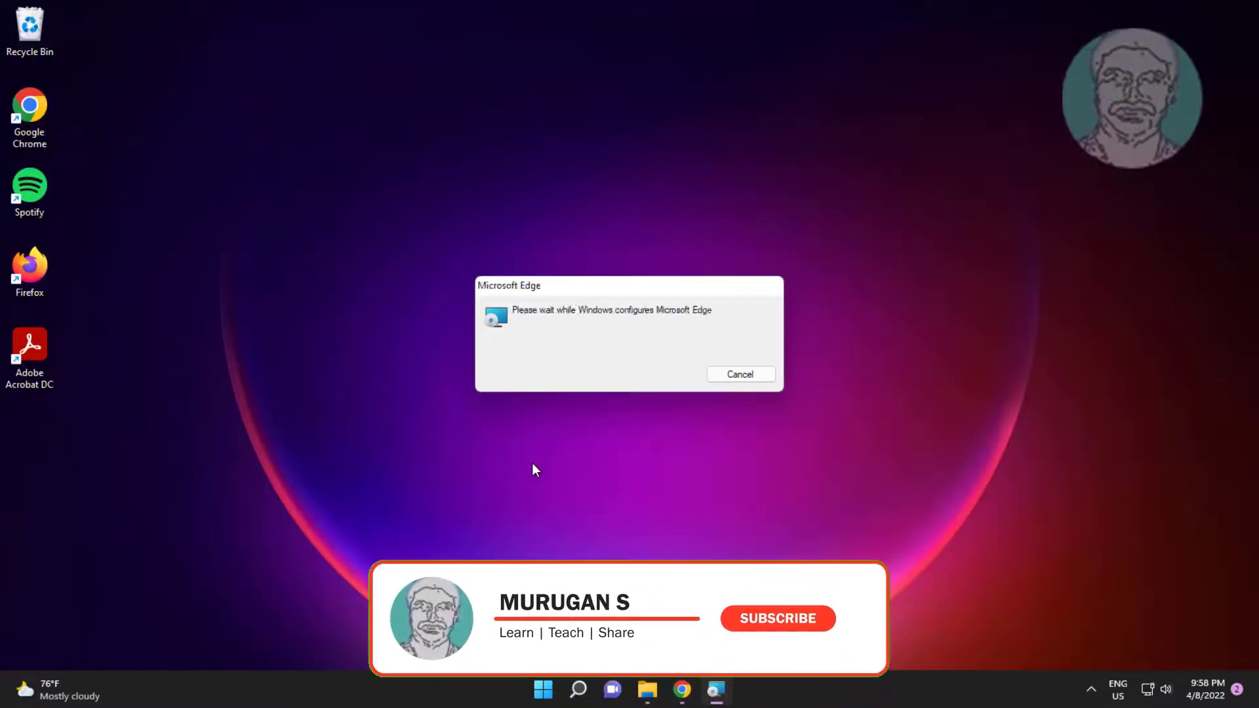
pyautogui.click(778, 618)
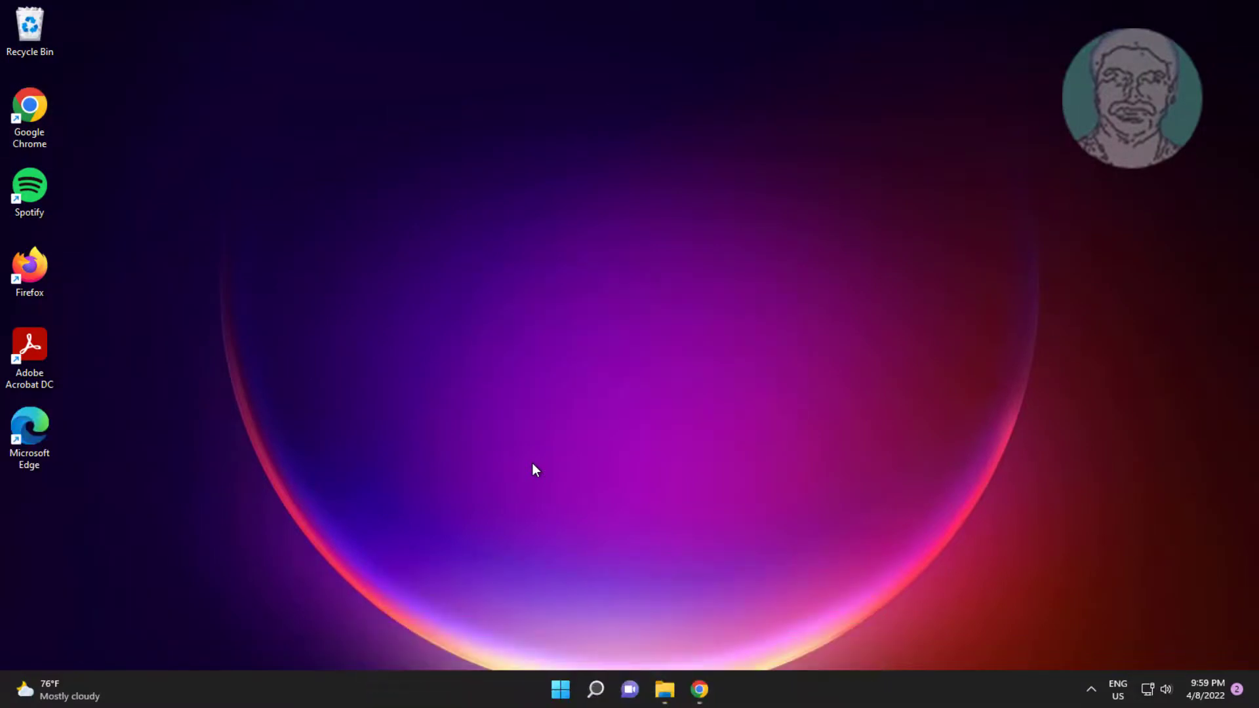
pyautogui.click(29, 433)
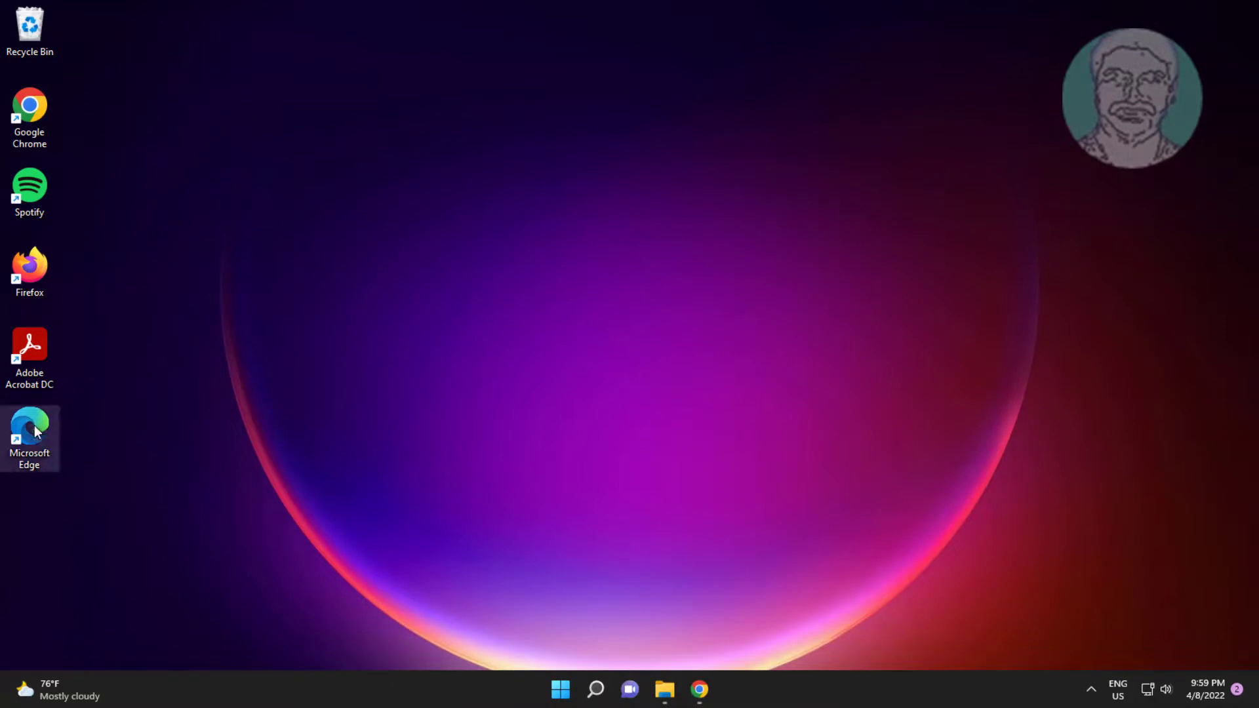
pyautogui.doubleClick(30, 427)
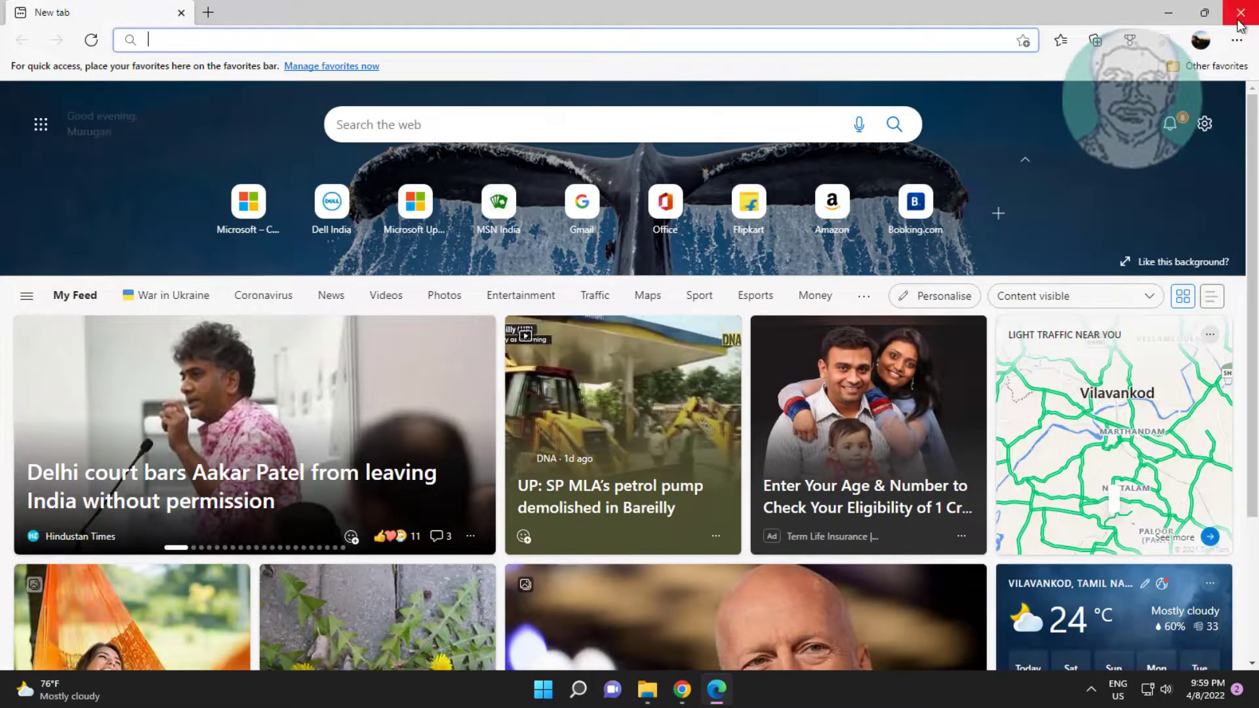
pyautogui.click(1236, 13)
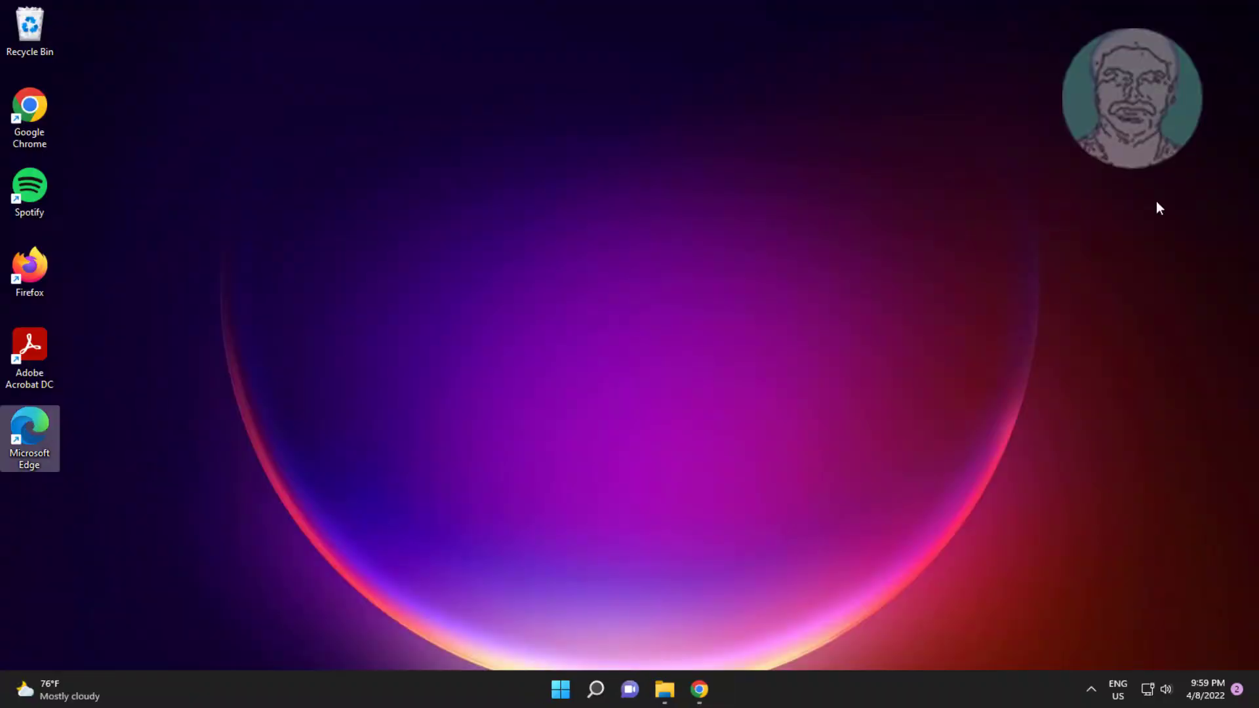